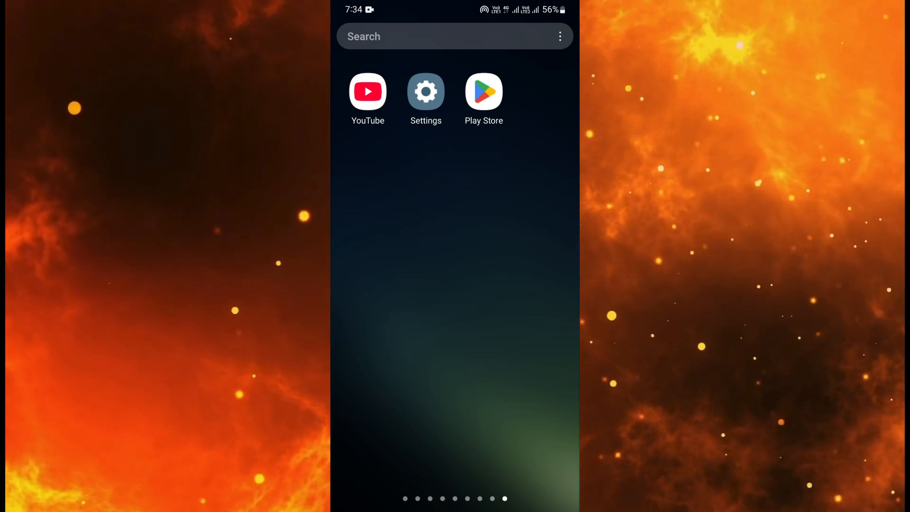
# - Launch the Google Play Store from the home screen
pyautogui.click(483, 91)
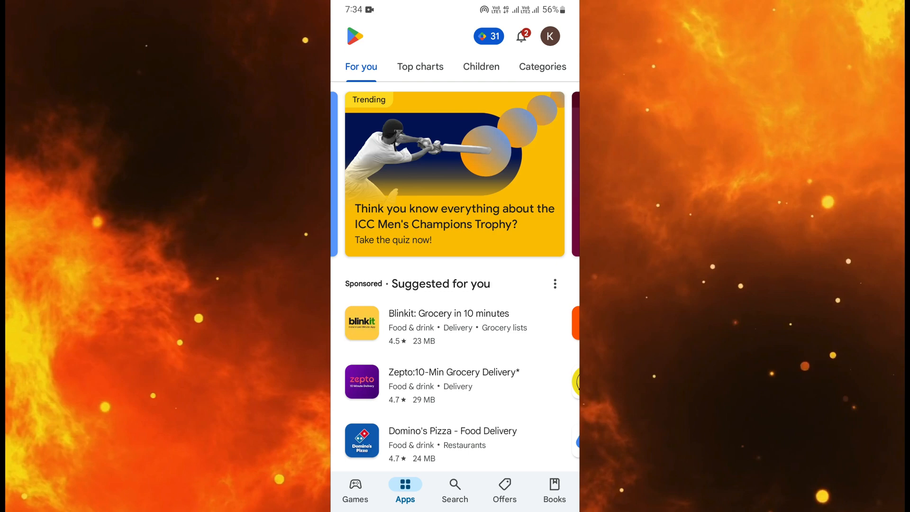
# - Search Play Store for Instagram via recent searches and start its update
pyautogui.click(455, 487)
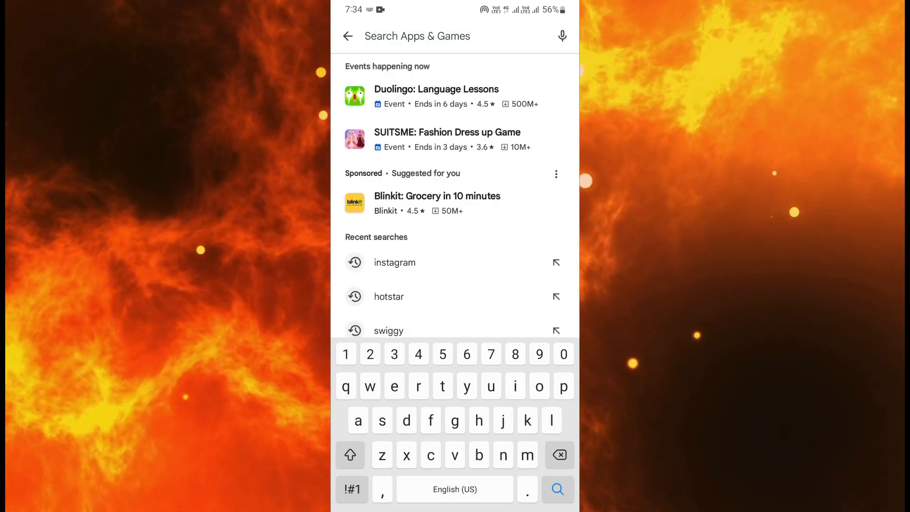
pyautogui.click(395, 262)
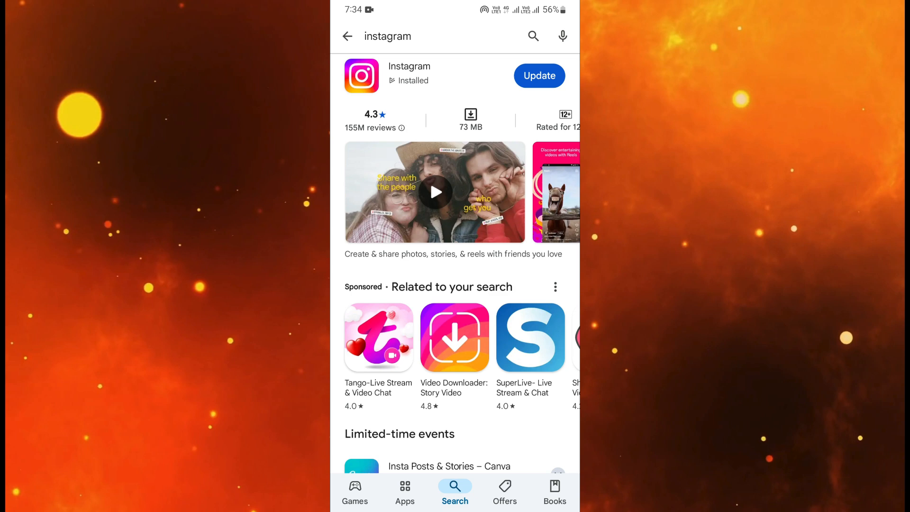
pyautogui.click(539, 75)
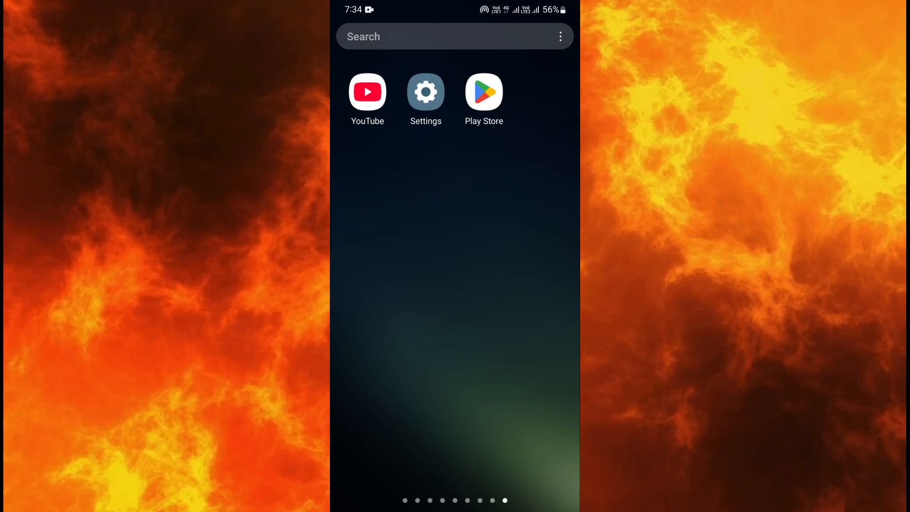
# - Open Settings and go to the Apps page listing installed apps
pyautogui.click(425, 91)
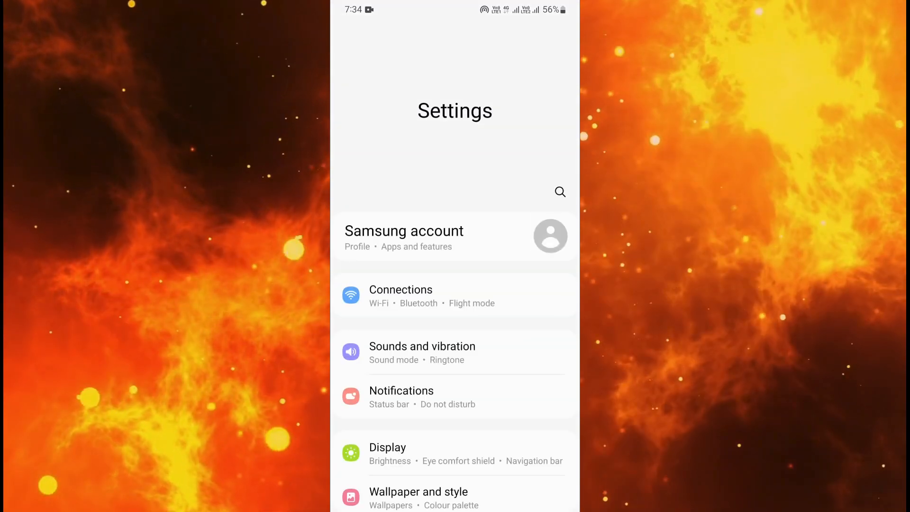
pyautogui.scroll(-3)
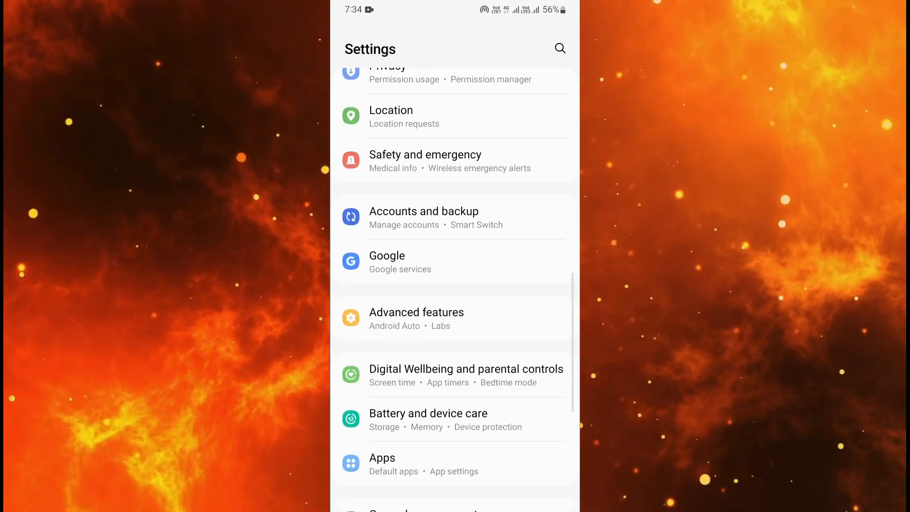
pyautogui.click(382, 458)
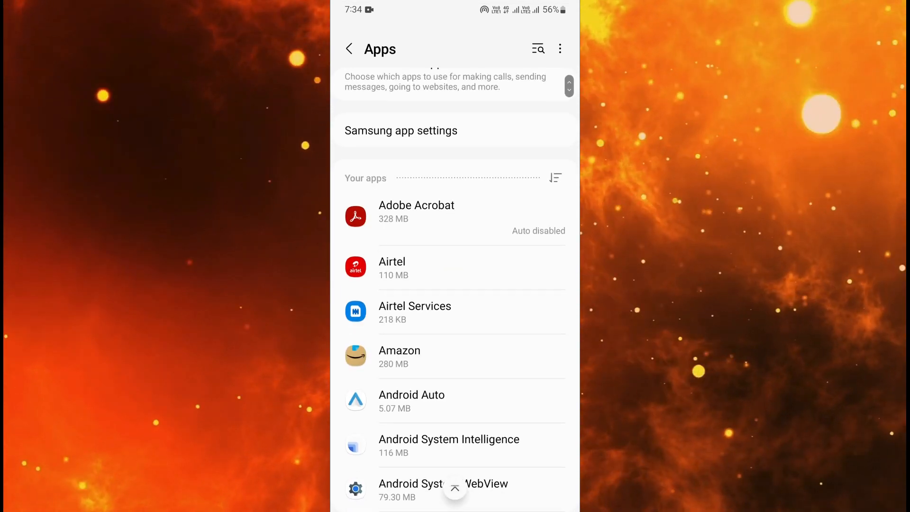
# - Search the Apps list for 'ins' and open Instagram's App info page
pyautogui.write('ins')
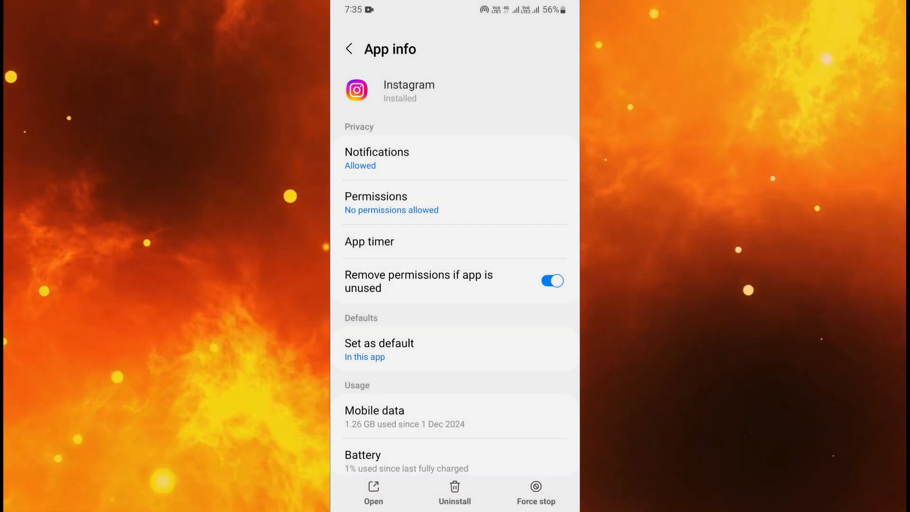
pyautogui.scroll(-3)
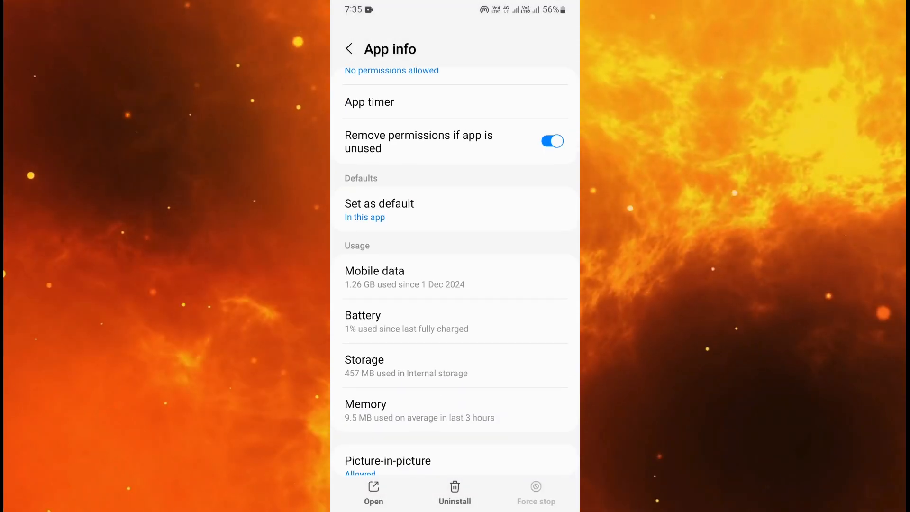
# - Clear Instagram's cache from its Storage page, leaving 0 B cache and 441 MB total
pyautogui.click(364, 360)
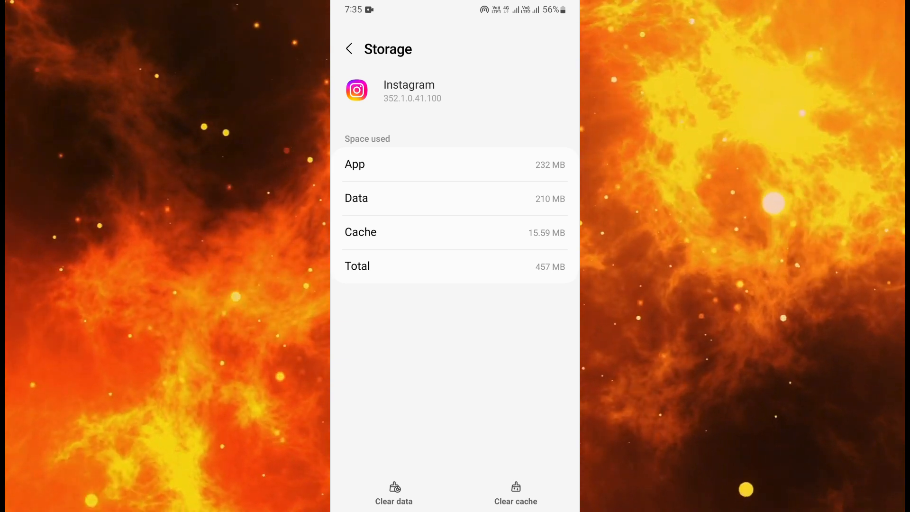
pyautogui.click(515, 493)
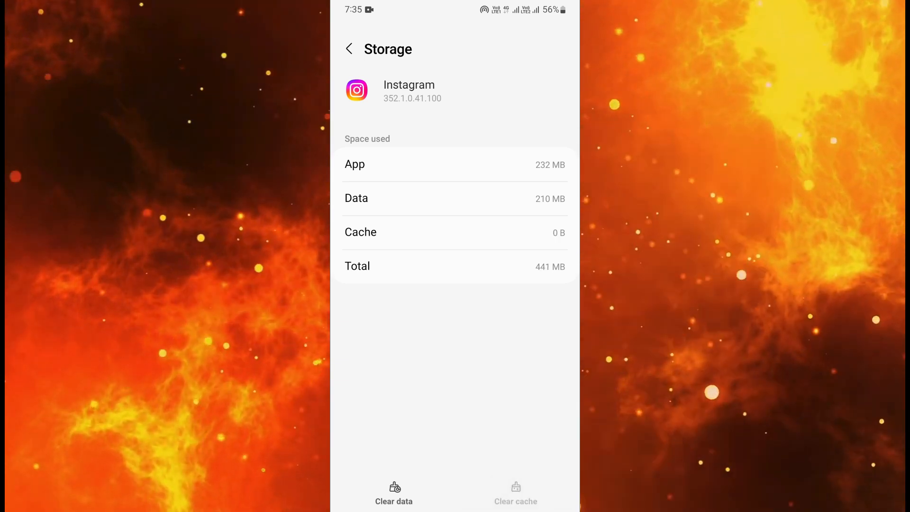